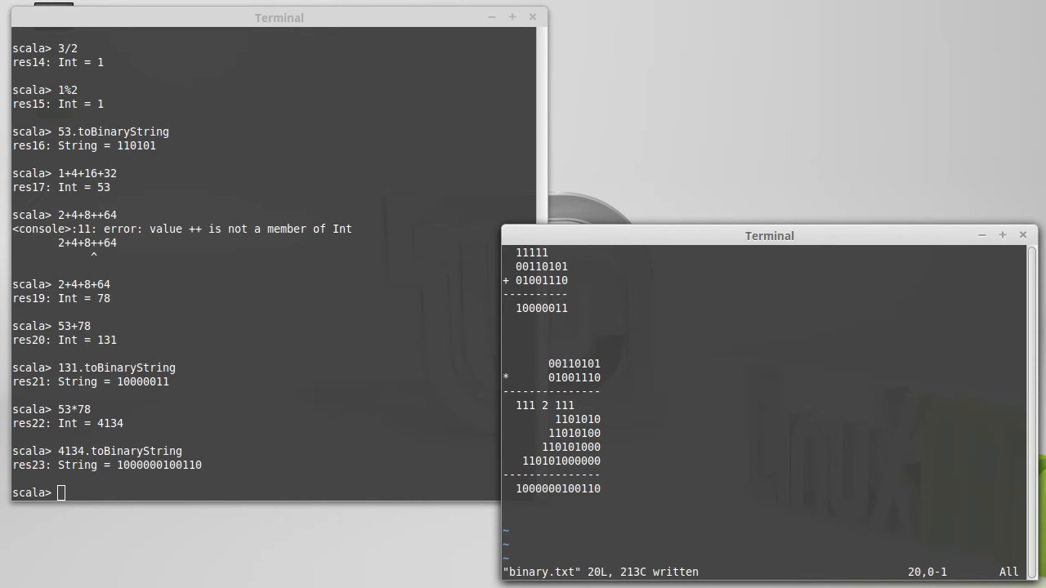
- Write 53 as 00110101 on a new indented row and start the subtraction line below it
text(0)
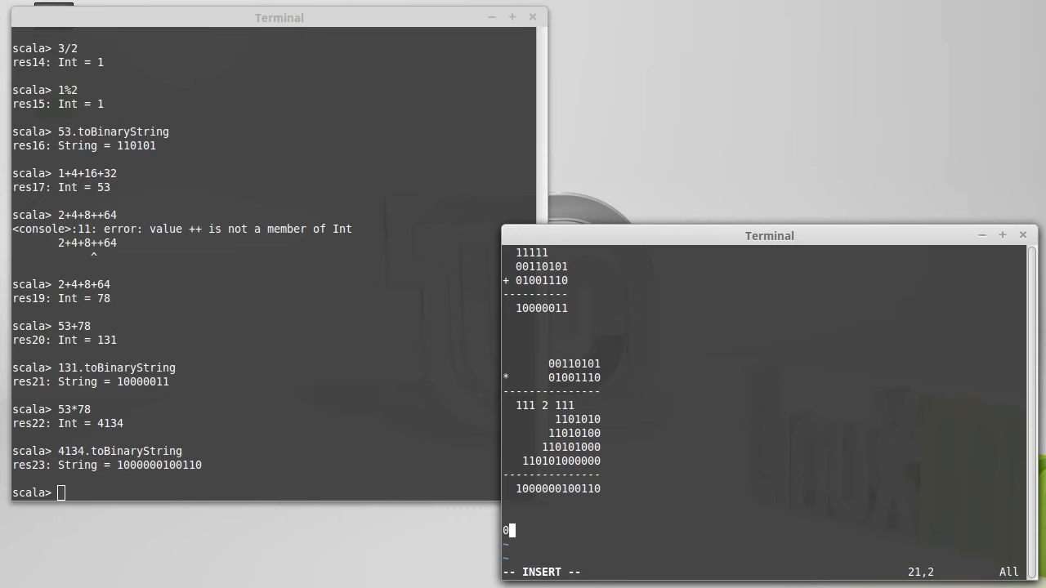
text(0110101)
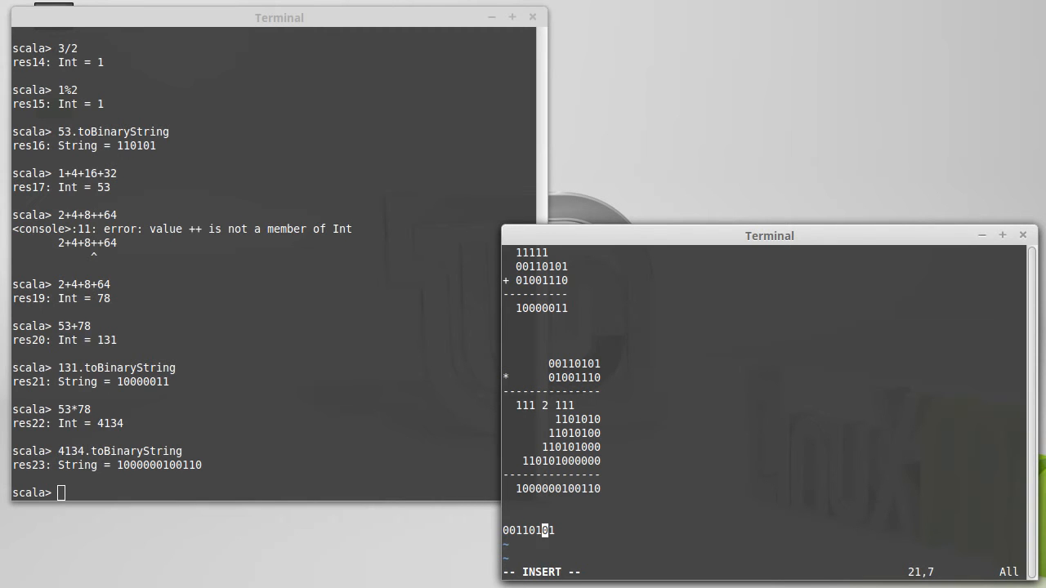
key(Home)
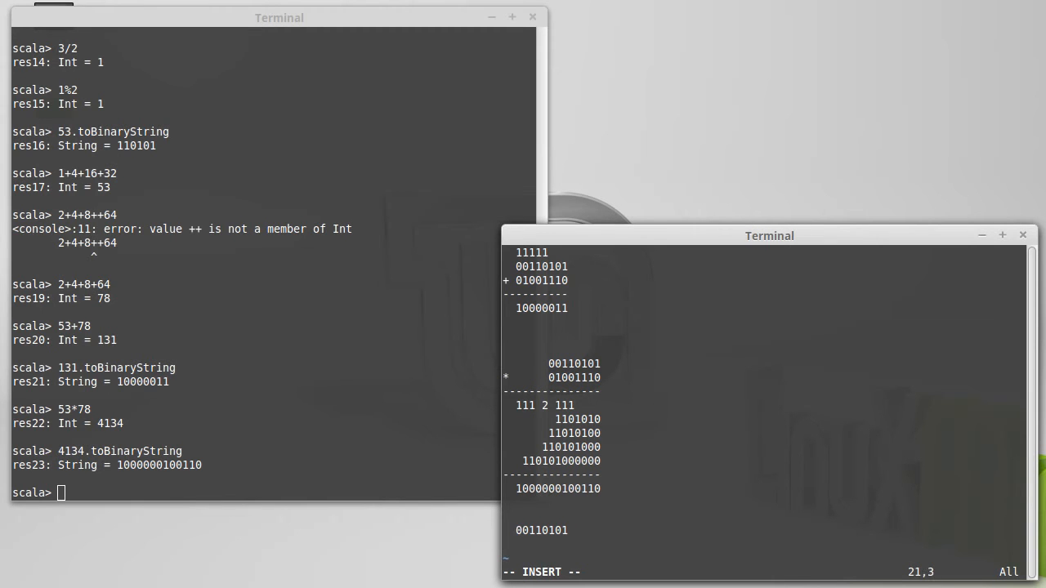
text(-)
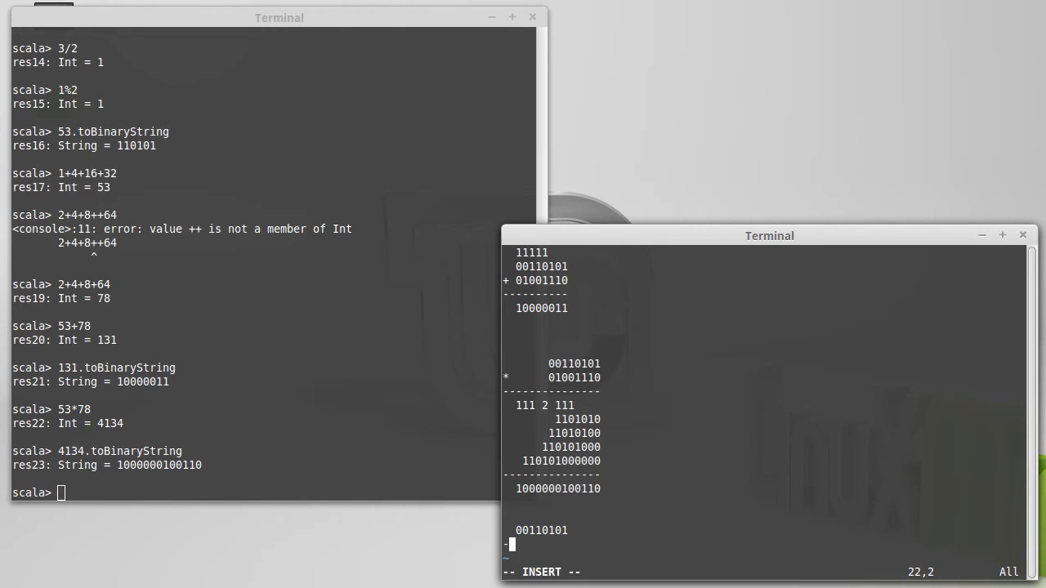
- Lay out the subtraction: ???????? under 00110101, a dashed rule, and result 100000000
text(????????)
text(----------)
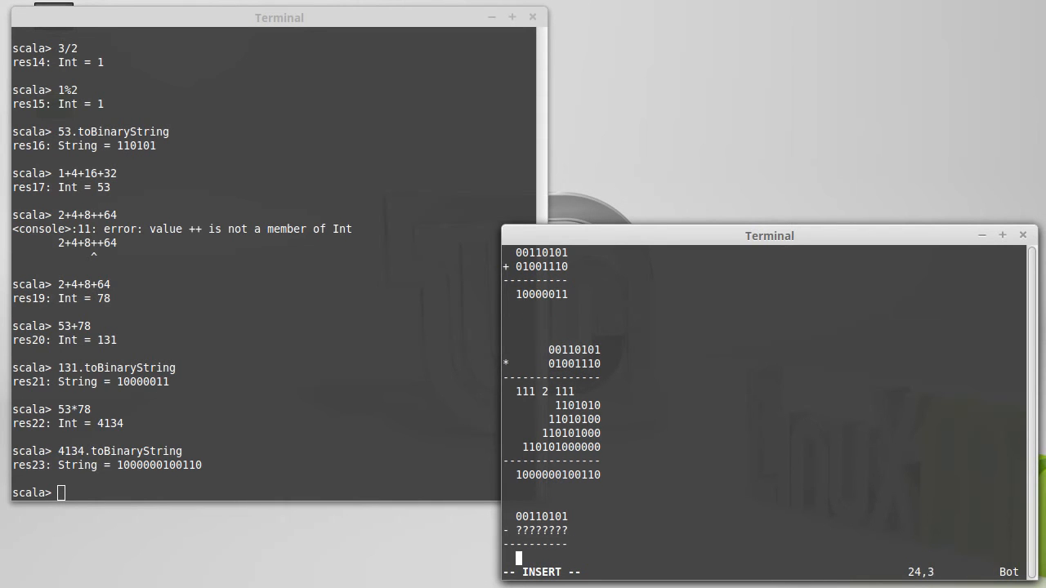
text(00000)
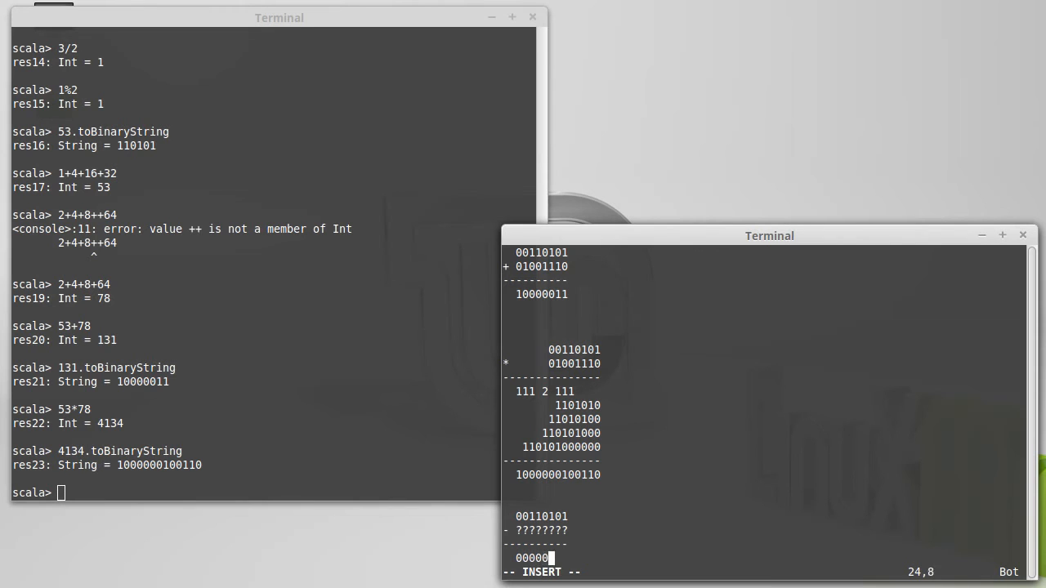
text(000)
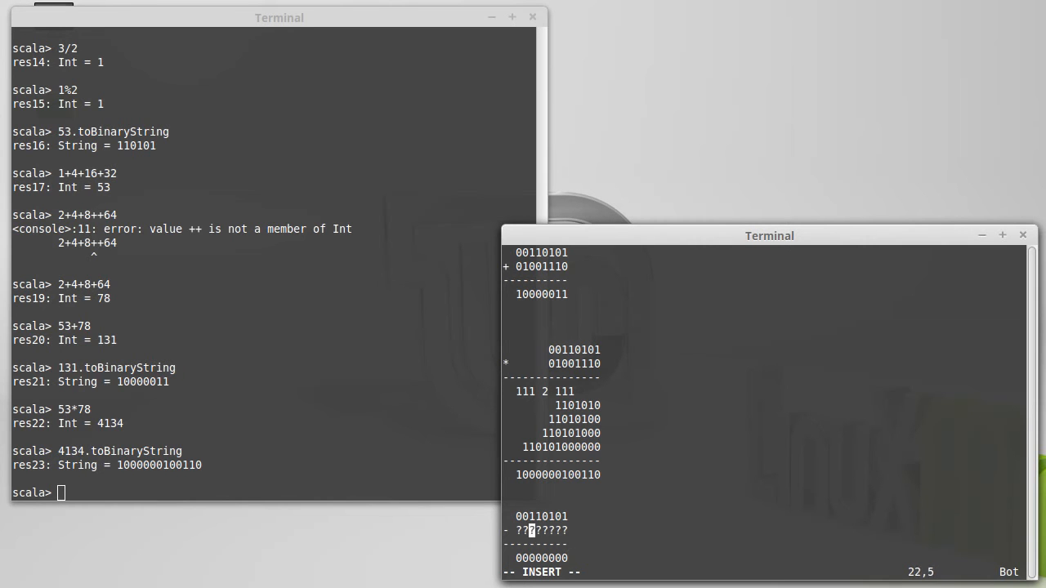
scroll(down, 3)
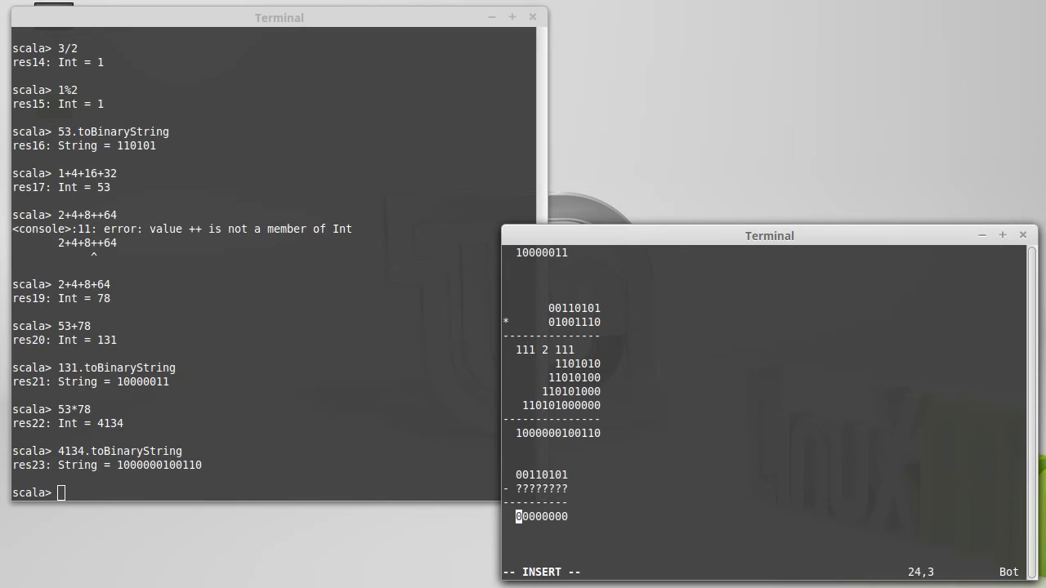
text(1)
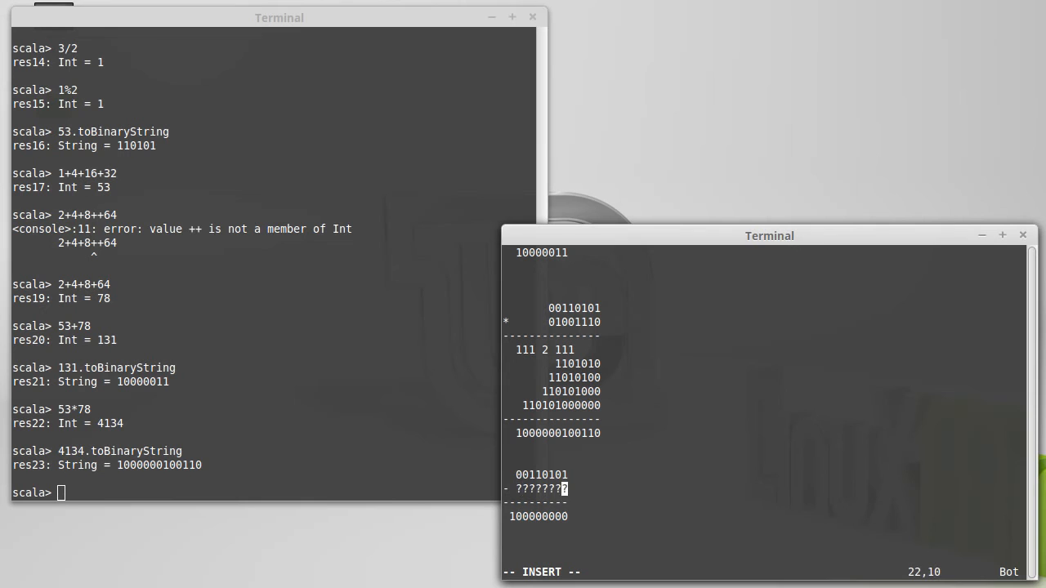
- Add borrow 1s in the carry row and solve the unknown's low digits as 001011
key(Right)
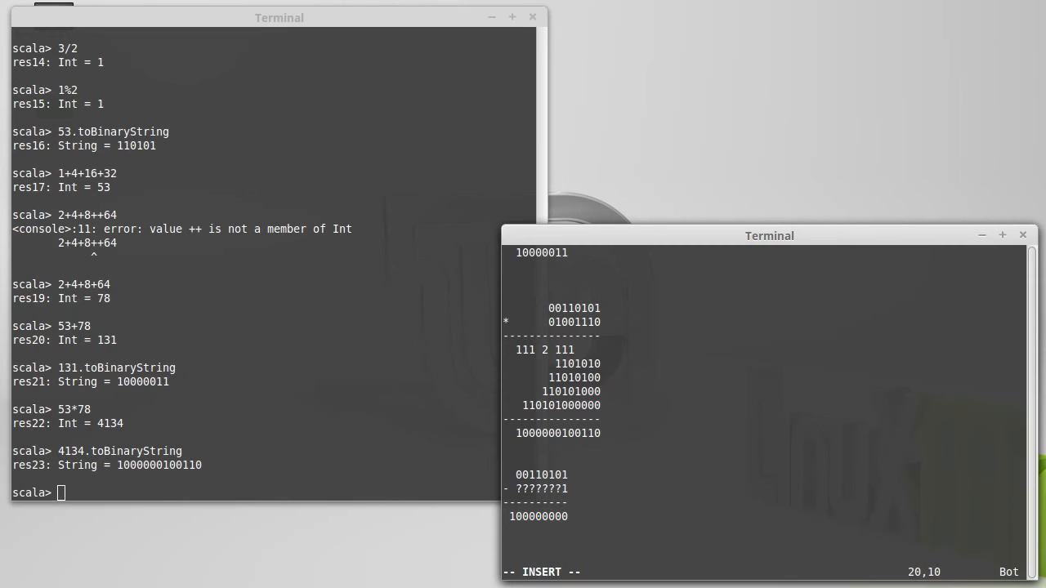
text(1)
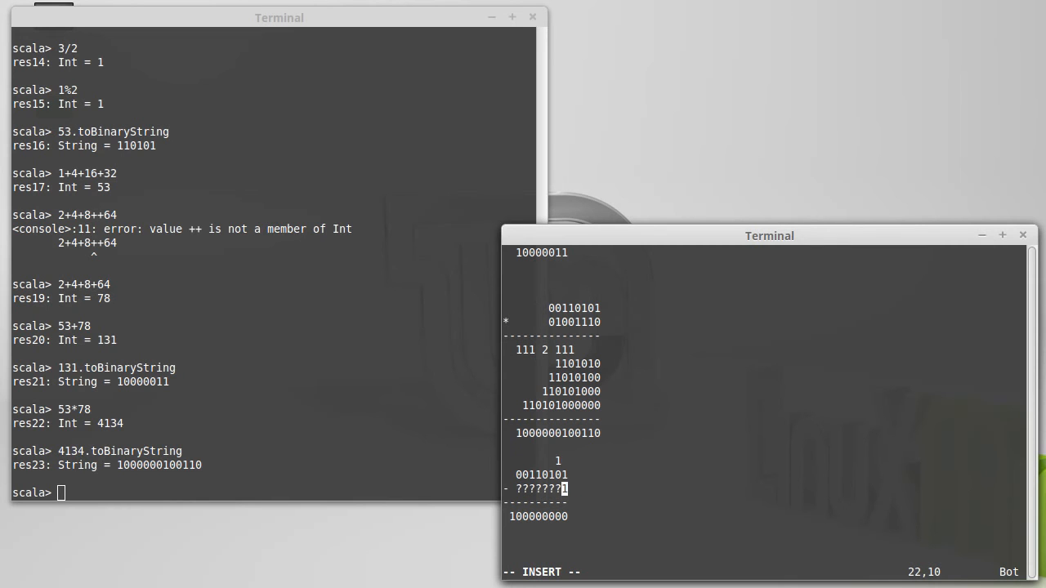
text(0)
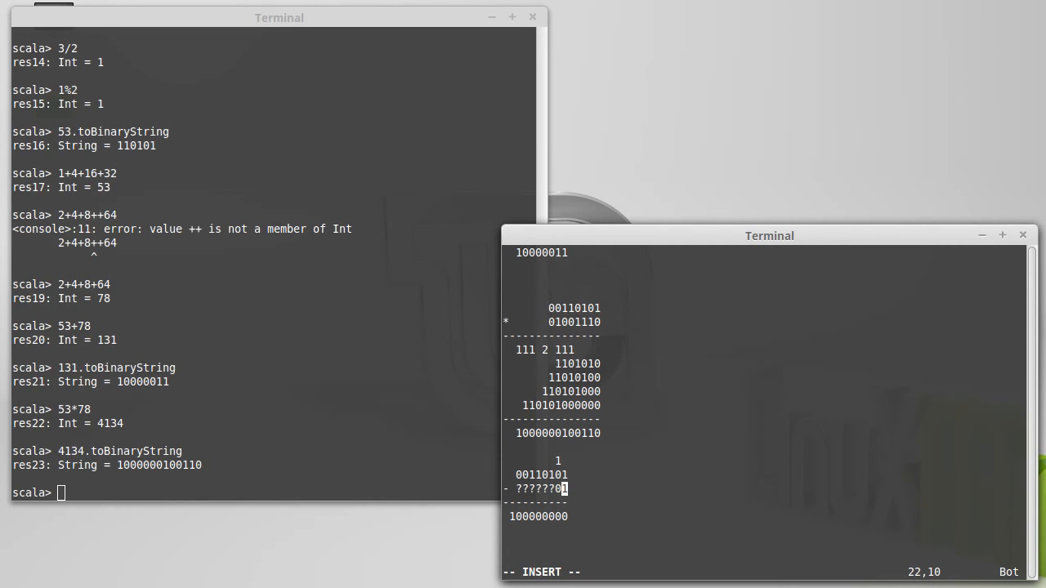
text(10)
click(765, 461)
text(11)
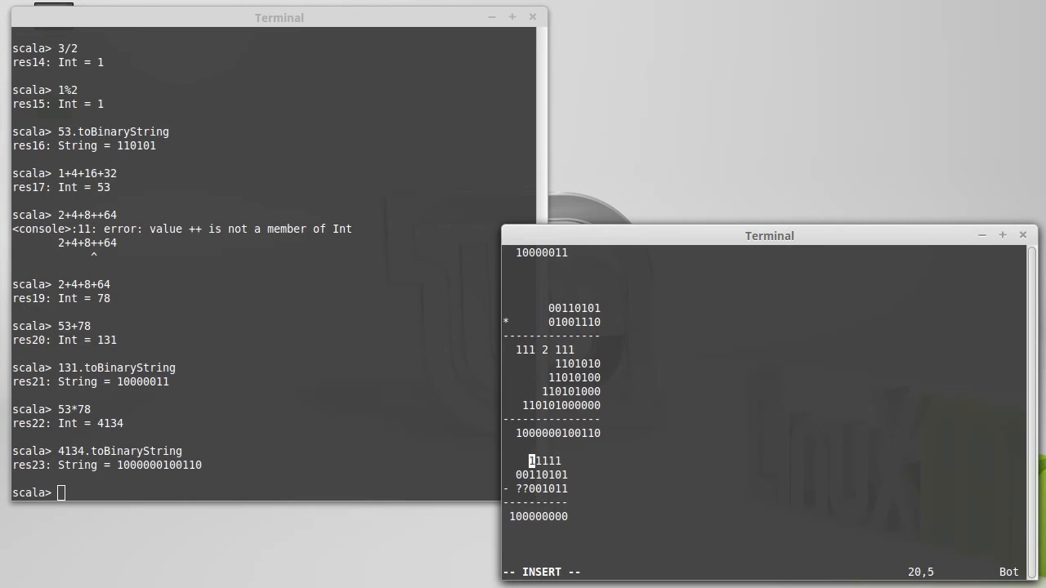
text(11)
click(273, 492)
text(-)
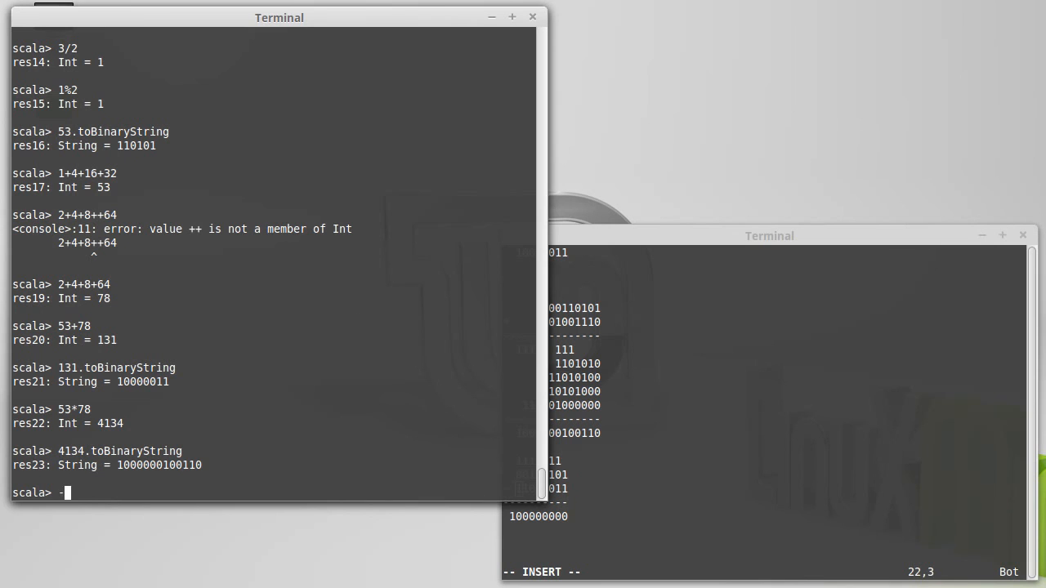
- Evaluate -53.toBinaryString in the Scala REPL, getting a string ending in 11001011
text(53.toBinary)
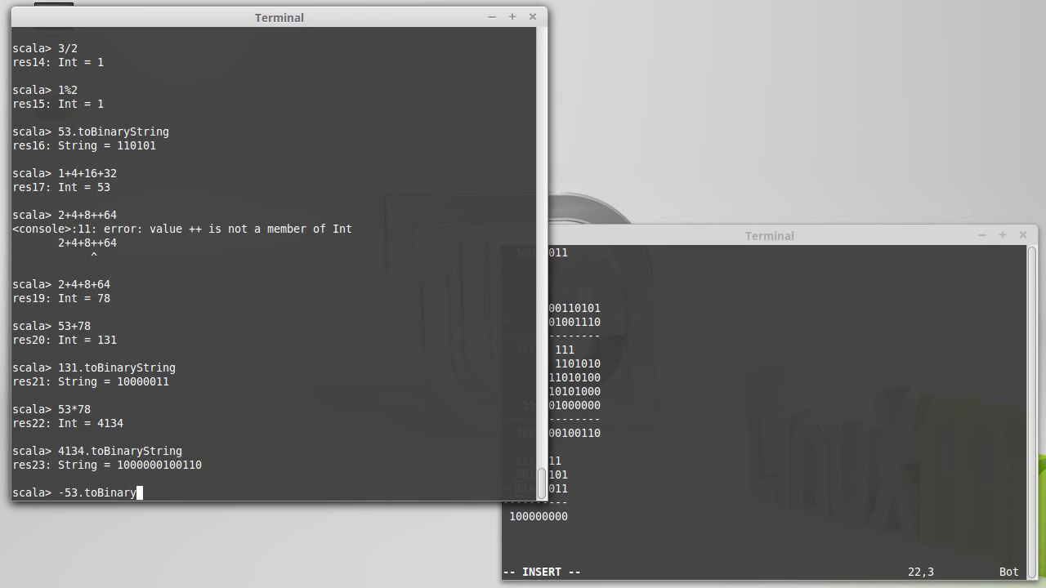
key(Return)
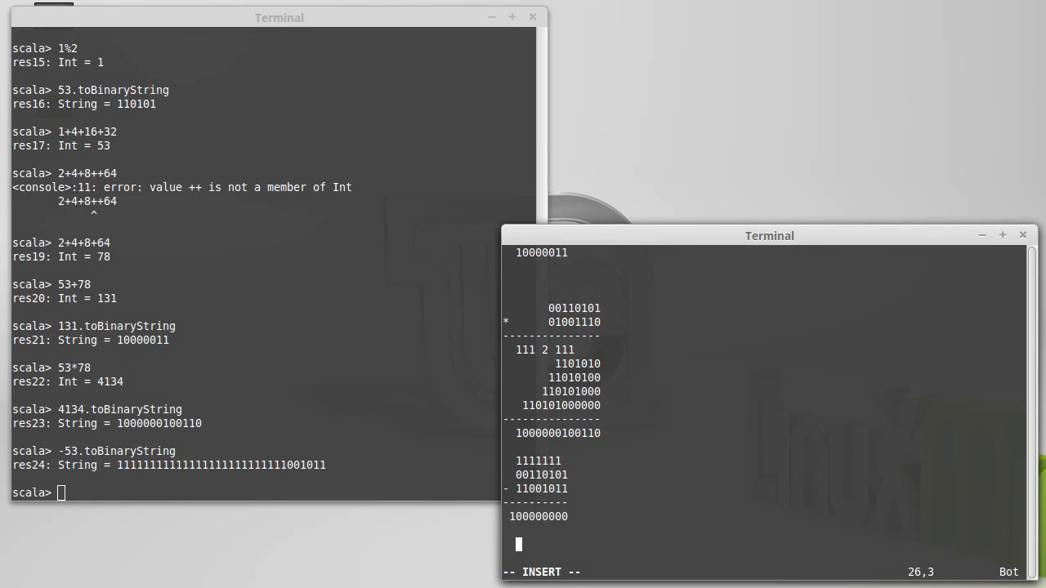
- Add two new rows below the subtraction reading 00110100 and 11001100
text(0011010)
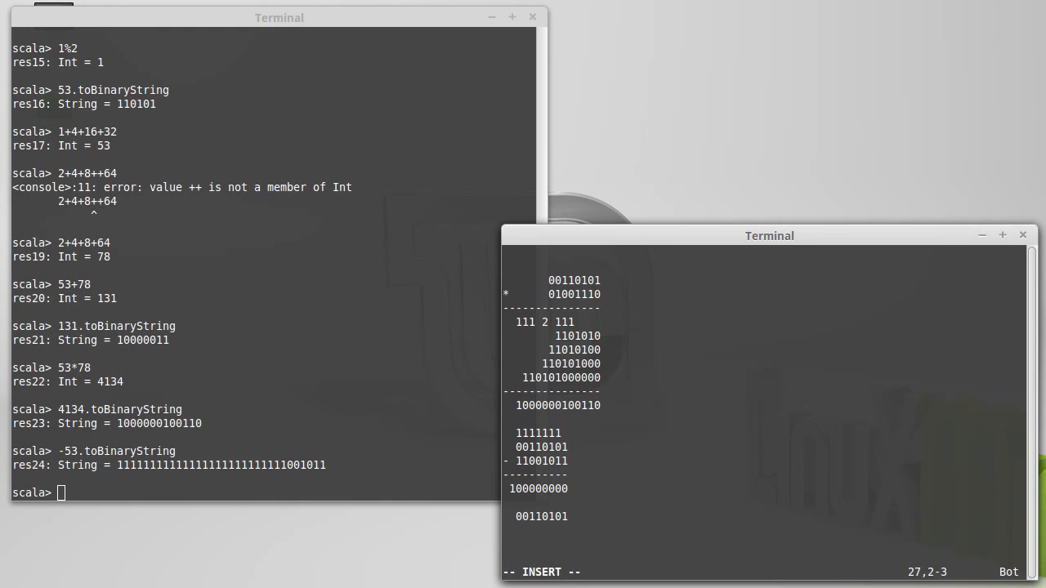
text(11)
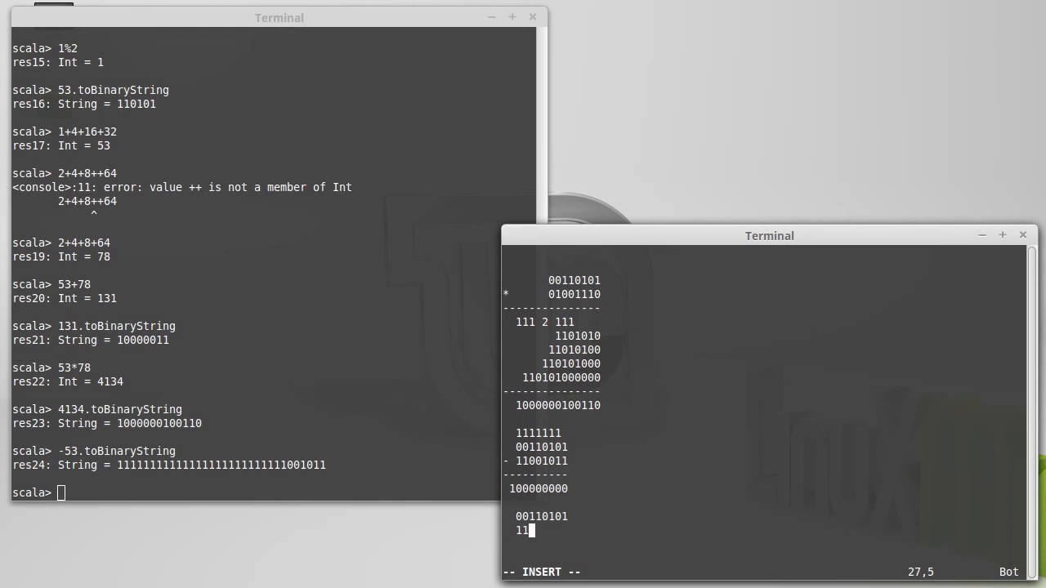
text(001010)
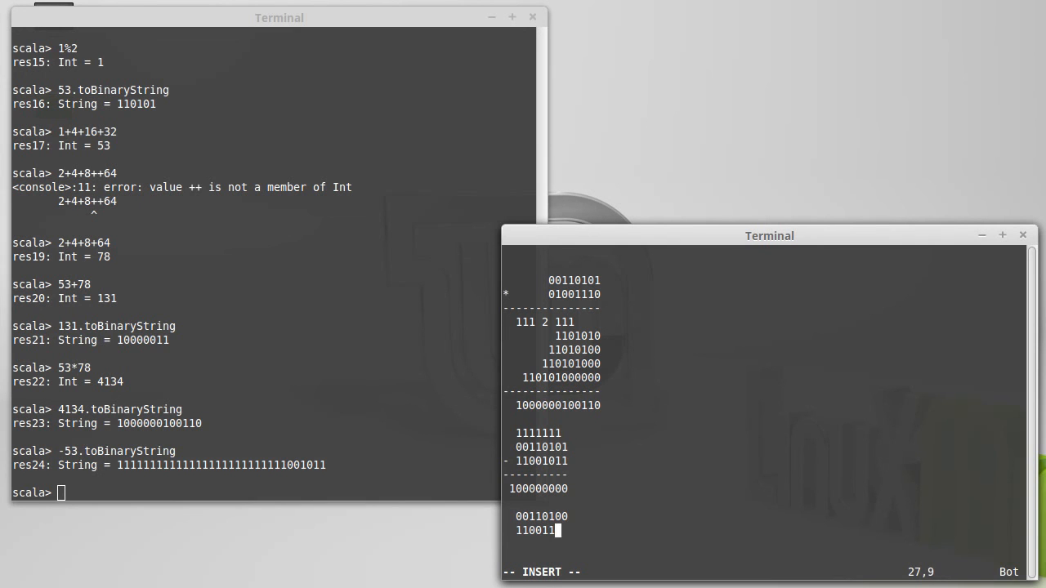
text(00)
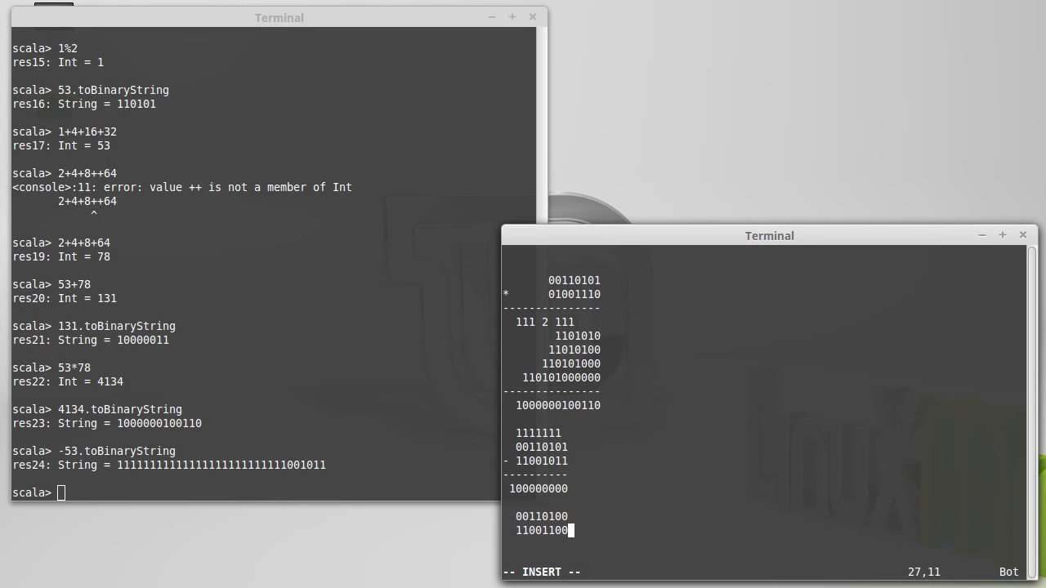